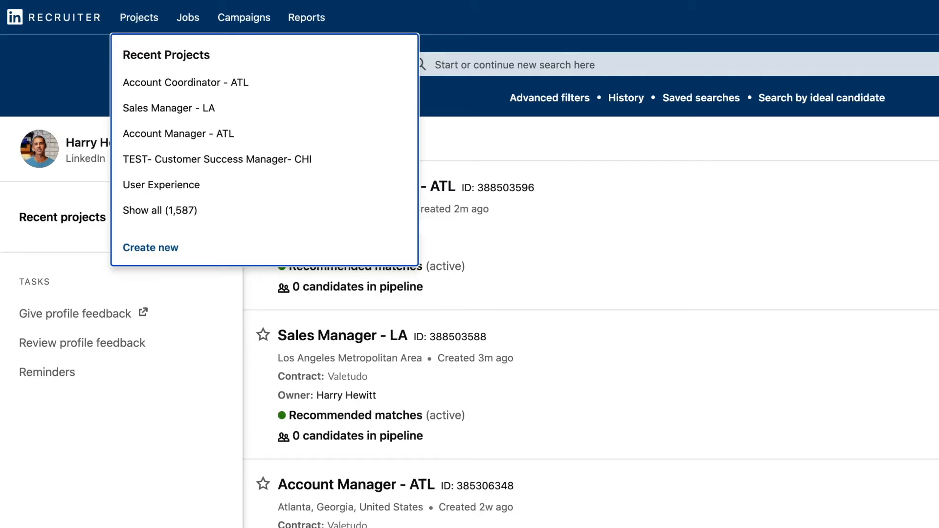
pyautogui.moveTo(151, 248)
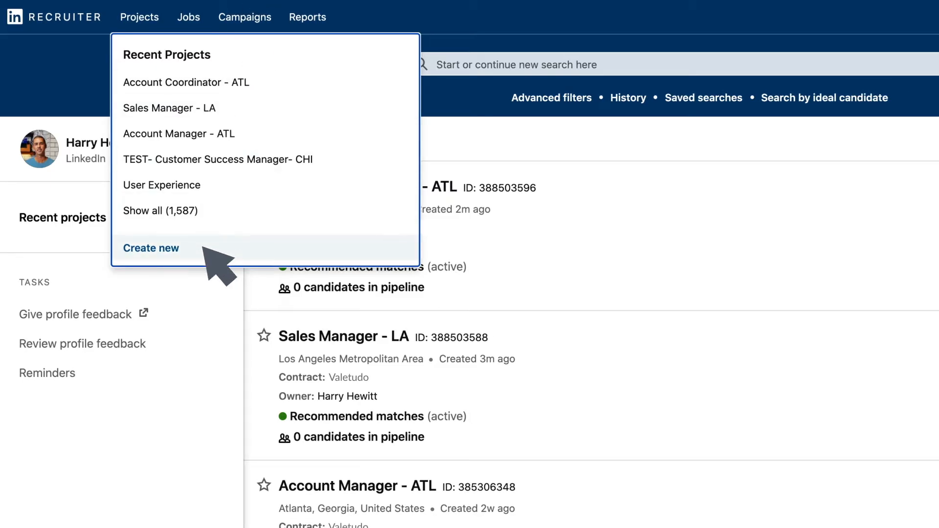
# Step: Create the 'Account Manager - ATL' project for an Account Manager role located in Atlanta
pyautogui.click(151, 248)
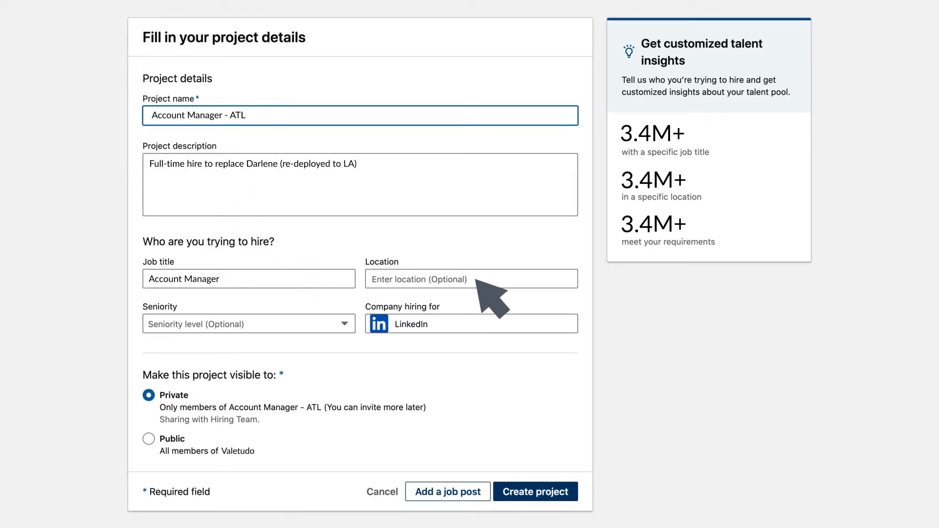
pyautogui.write('Atlanta')
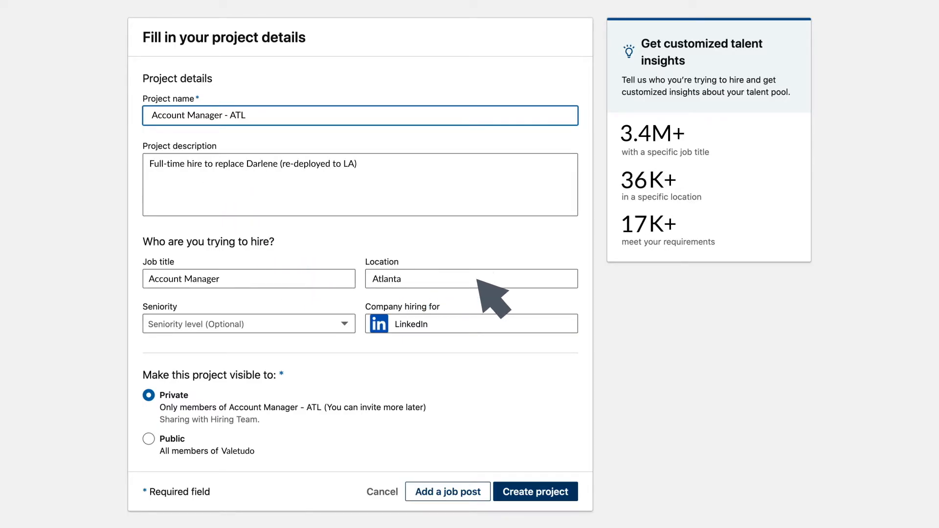
pyautogui.click(535, 492)
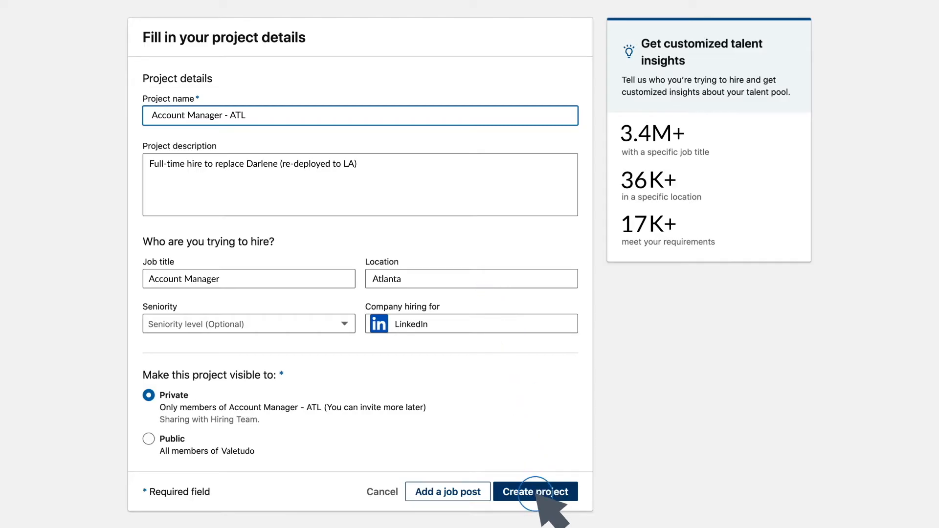
pyautogui.click(535, 492)
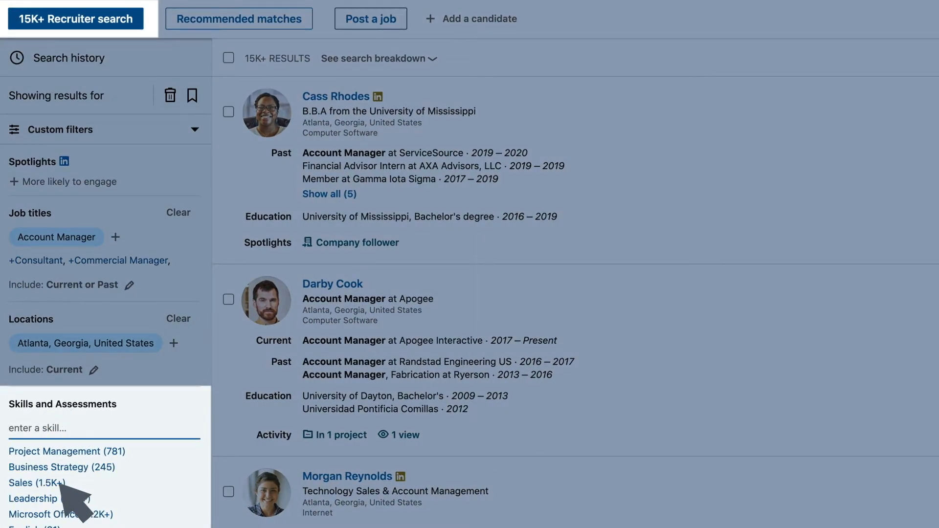
# Step: Add the Sales skill and Open to work spotlight filters to the candidate search
pyautogui.click(37, 484)
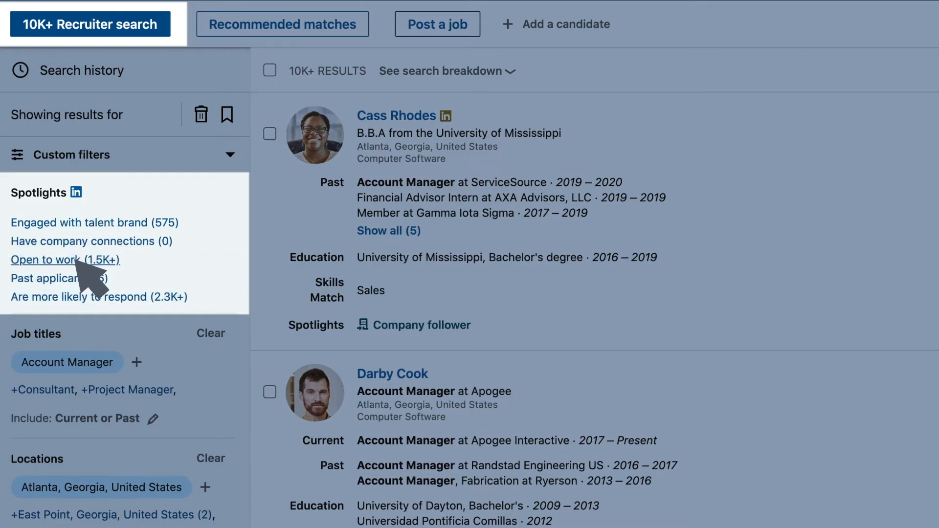
pyautogui.click(62, 259)
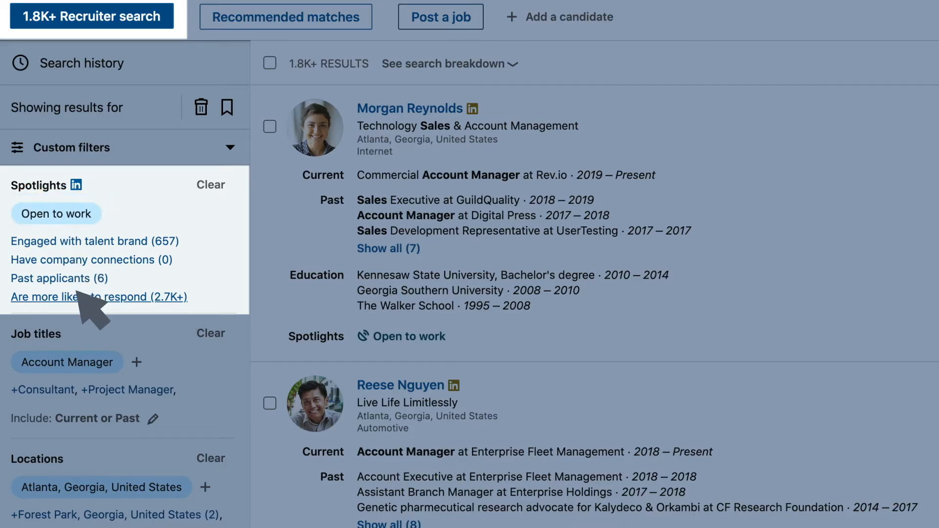
pyautogui.click(97, 296)
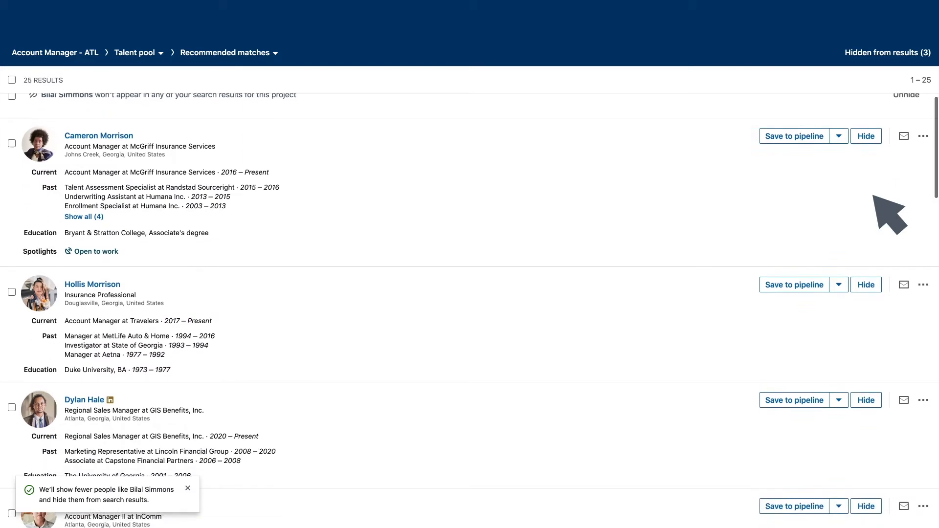
# Step: In the project pipeline, move the first candidate to the contacted stage
pyautogui.click(80, 114)
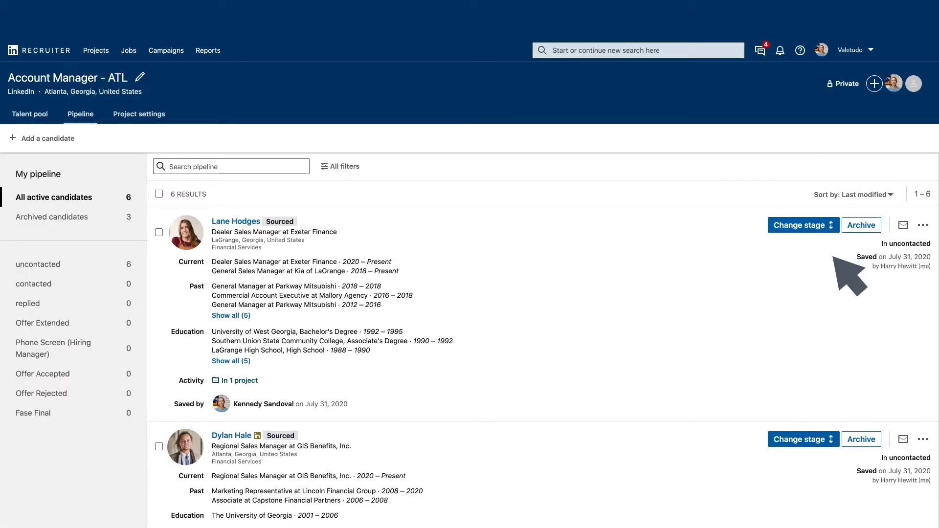
pyautogui.click(803, 224)
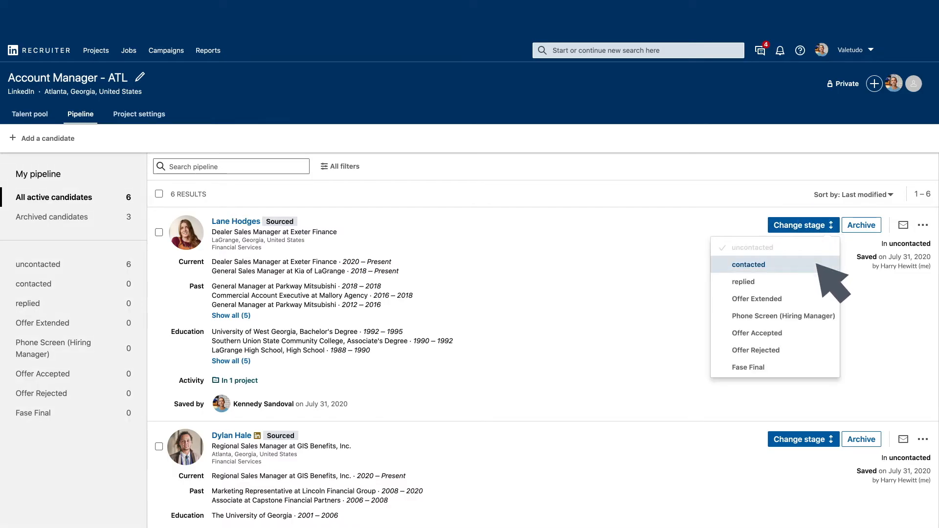
pyautogui.click(748, 264)
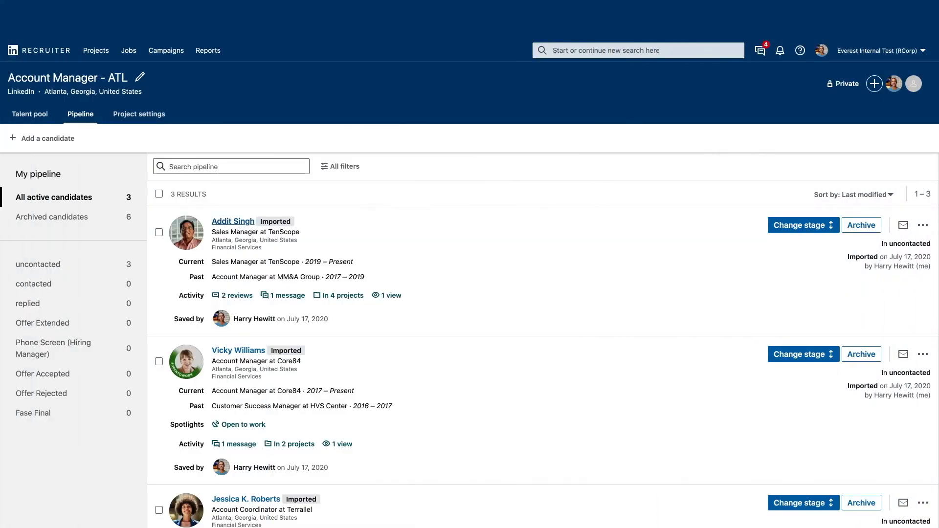
# Step: Send all three selected candidates an InMail titled 'New Account Manager Opportunity' with a career-praise message
pyautogui.click(158, 194)
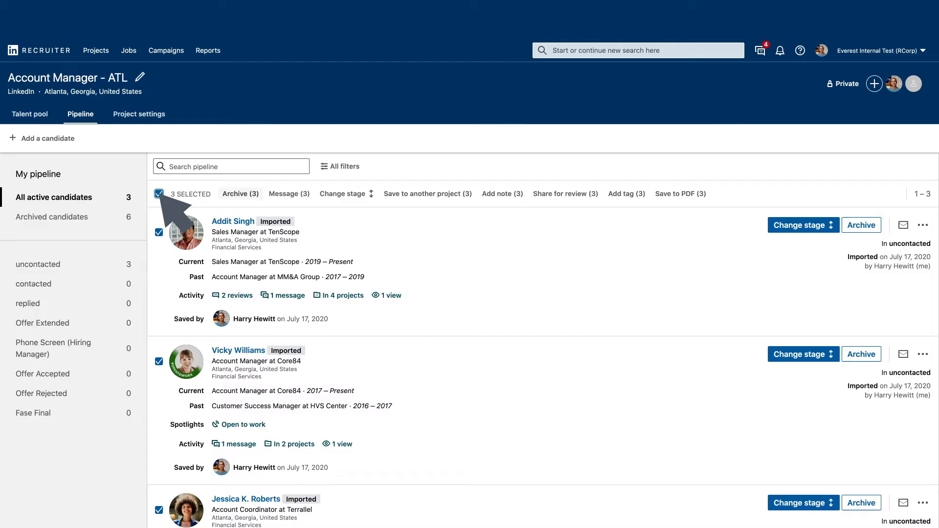
pyautogui.click(288, 194)
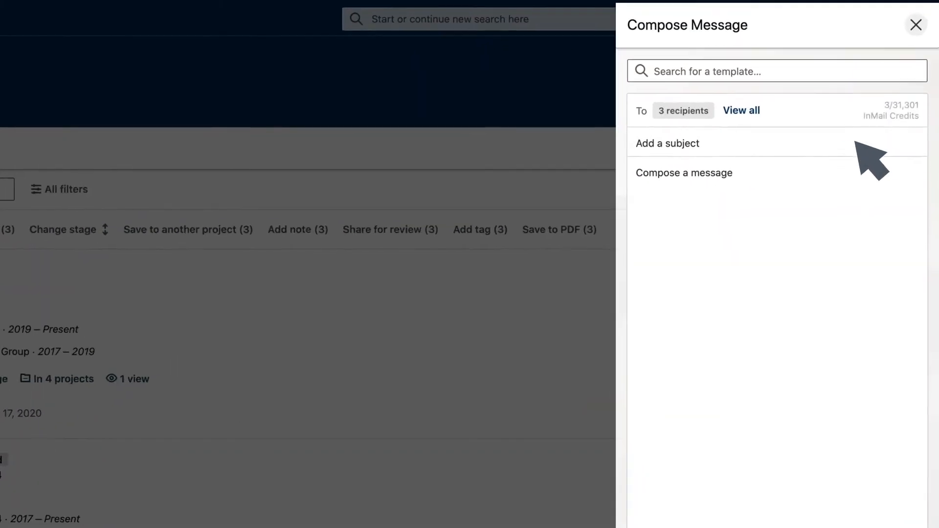
pyautogui.write('New Account Manager Opportunity')
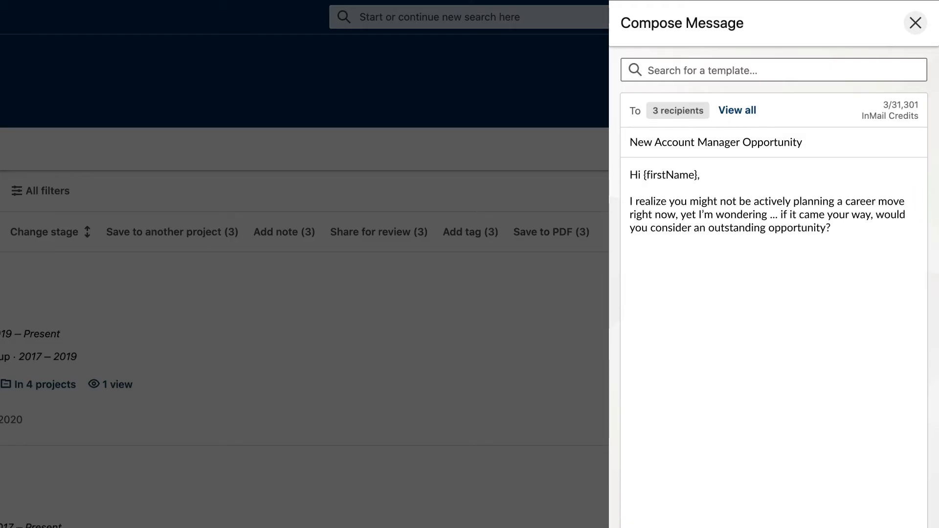
pyautogui.write("You've had an impressive career! Also, it looks like you've had success supporting high-growth companies. These are key assets here at Valetudo – and we're just starting to grow. Please let me know if there is a good time to connect.")
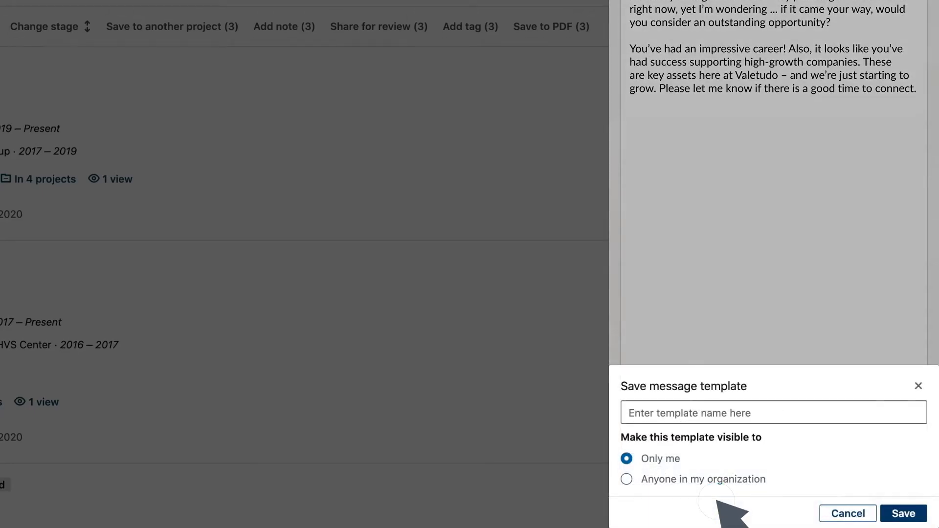
pyautogui.write('New Account Manager Opportun')
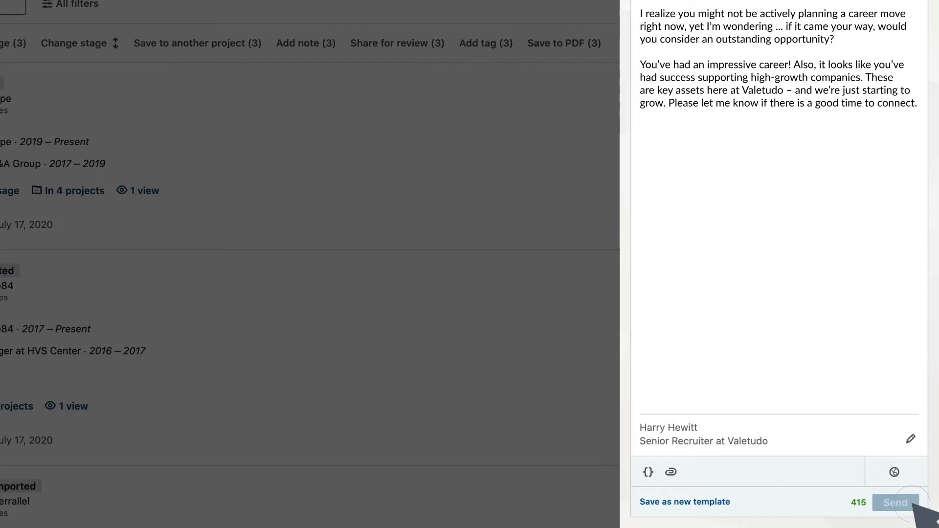
pyautogui.click(895, 502)
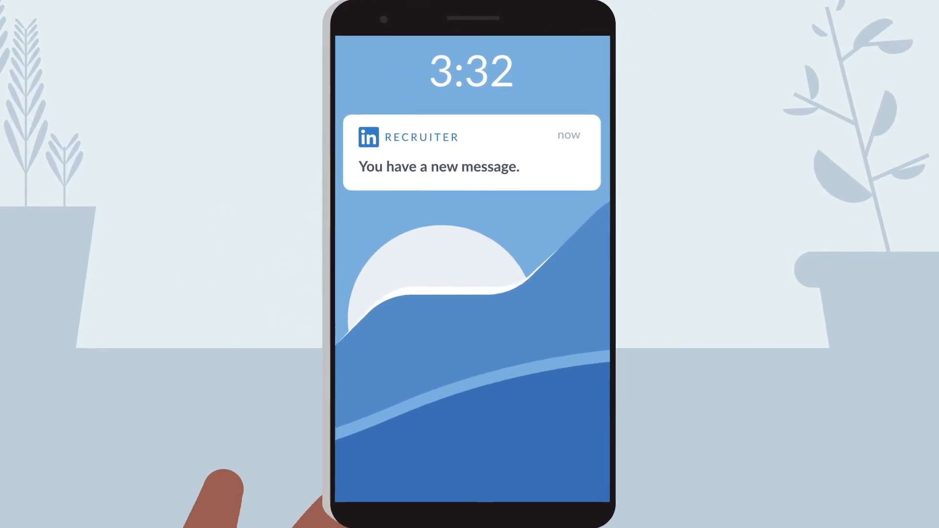
# Step: Open the Recruiter mobile app from the lock-screen new-message notification
pyautogui.click(471, 152)
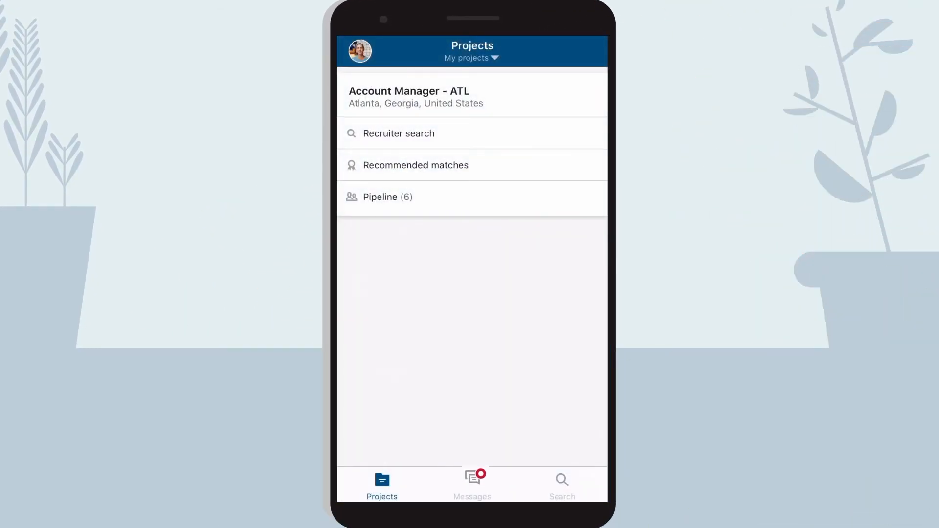
pyautogui.click(472, 484)
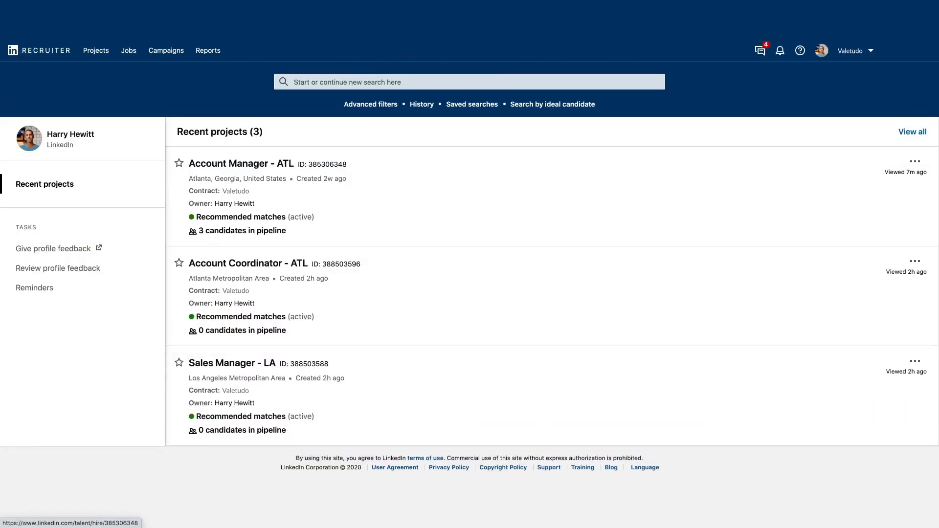
# Step: Open the InMail report from the Reports menu
pyautogui.click(208, 51)
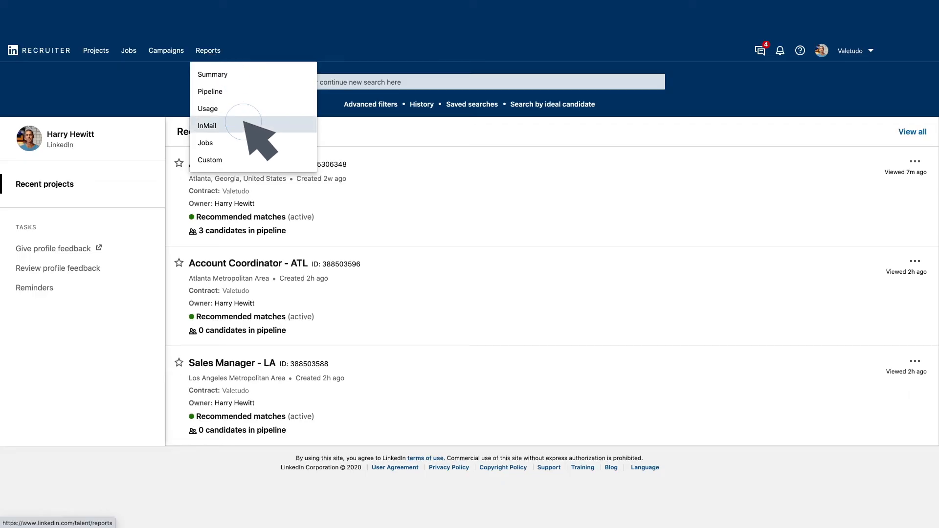
pyautogui.click(206, 125)
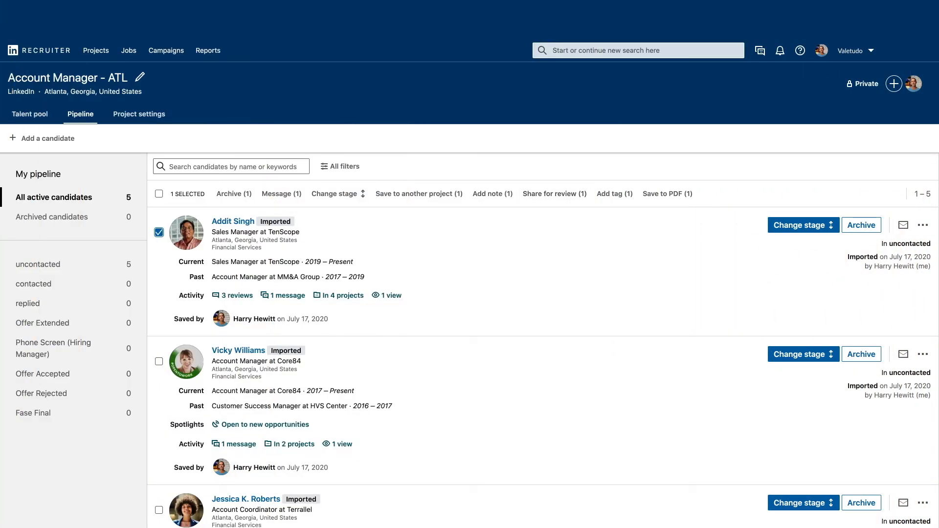
pyautogui.click(924, 224)
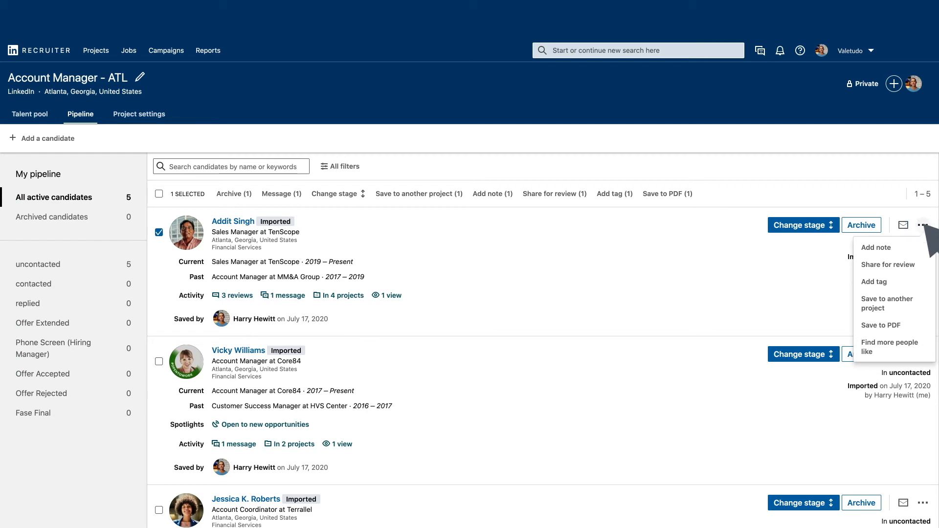
pyautogui.click(888, 265)
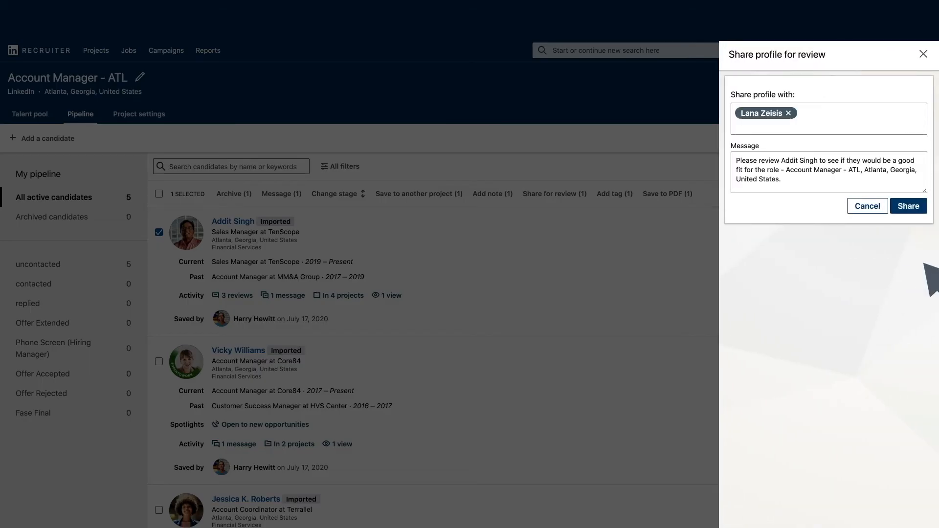
pyautogui.click(908, 206)
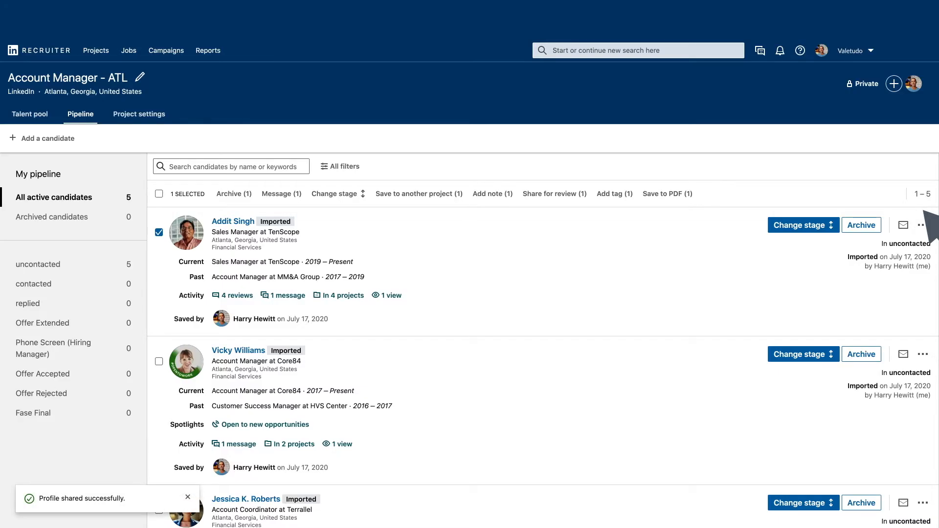
pyautogui.click(139, 114)
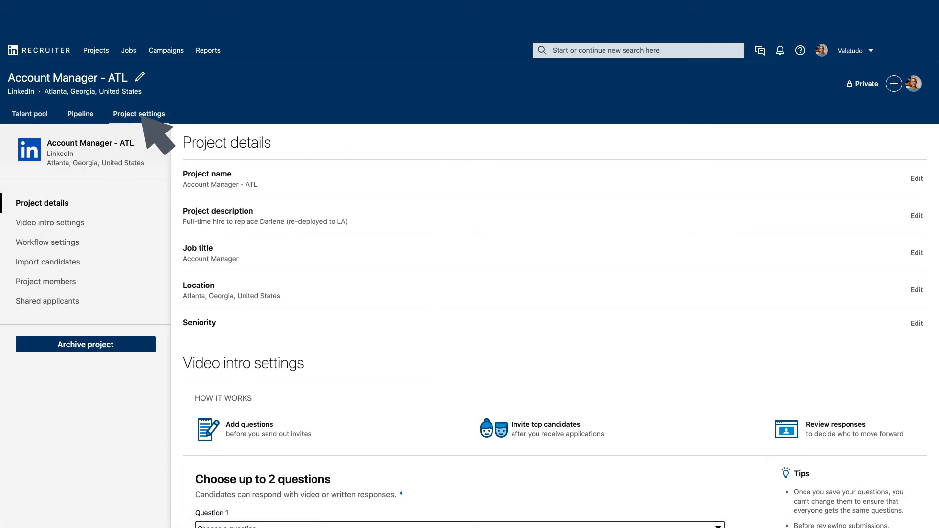
pyautogui.scroll(-3)
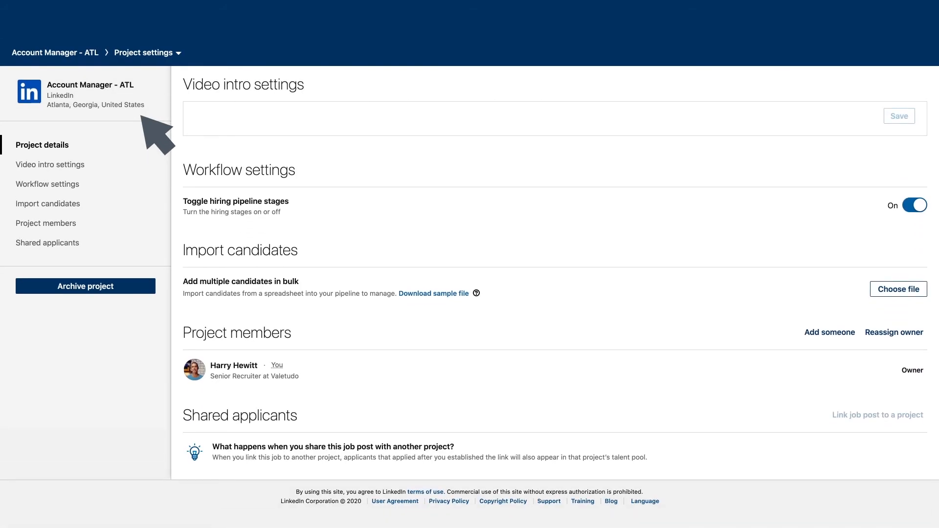
pyautogui.click(830, 332)
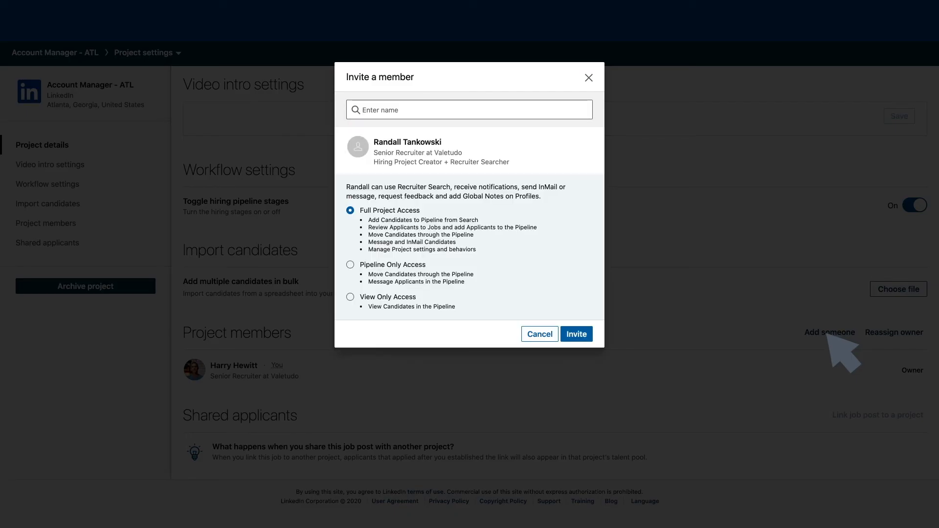
pyautogui.click(576, 333)
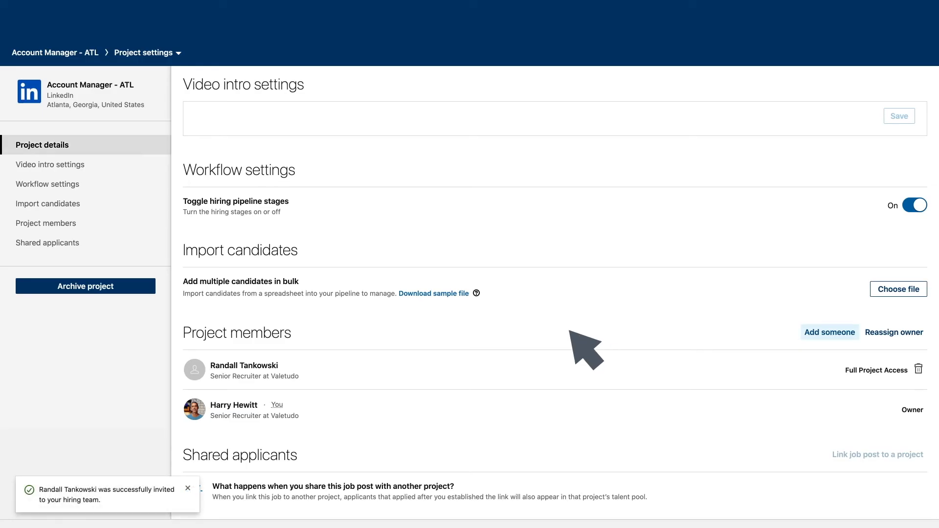
pyautogui.click(80, 114)
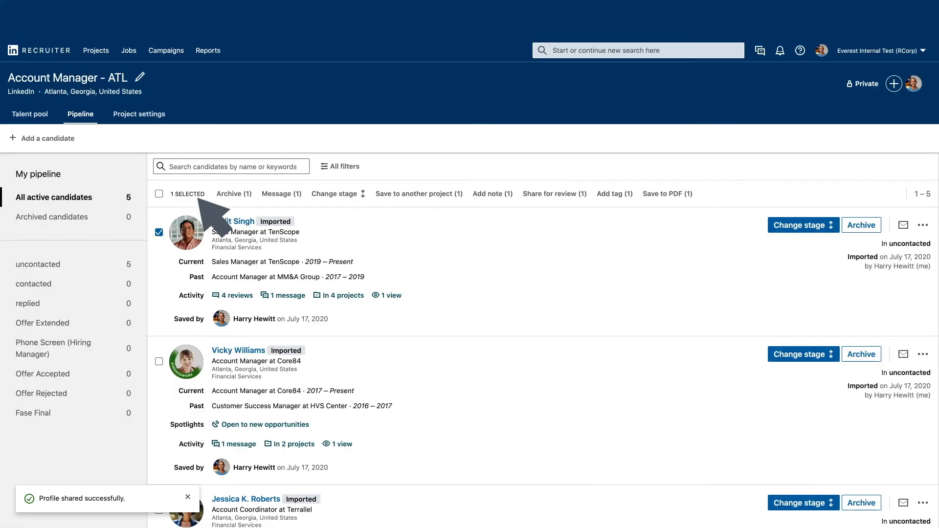
pyautogui.click(240, 221)
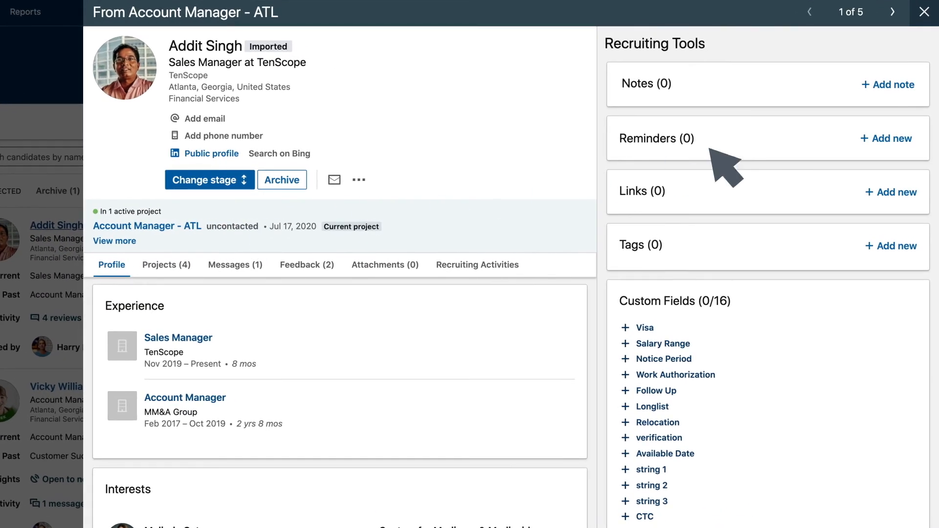
pyautogui.click(889, 85)
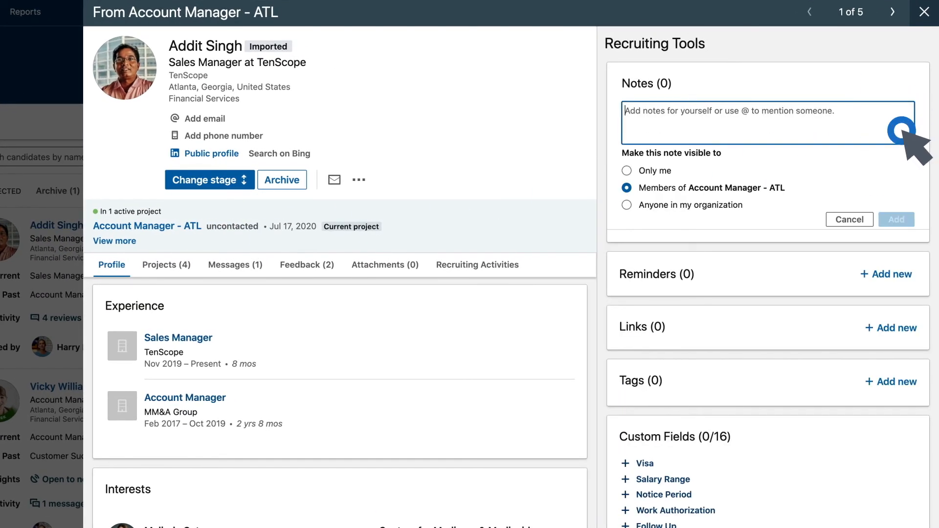
pyautogui.write('@randall')
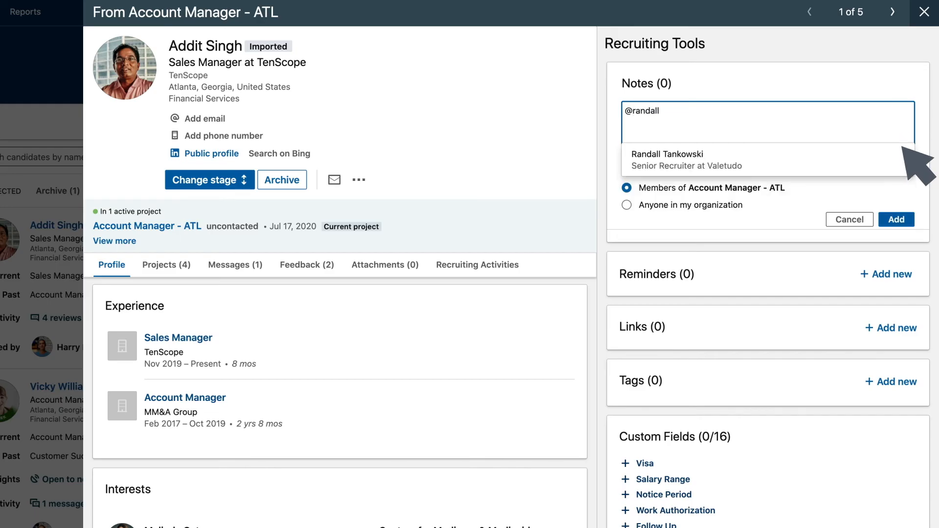
pyautogui.click(896, 219)
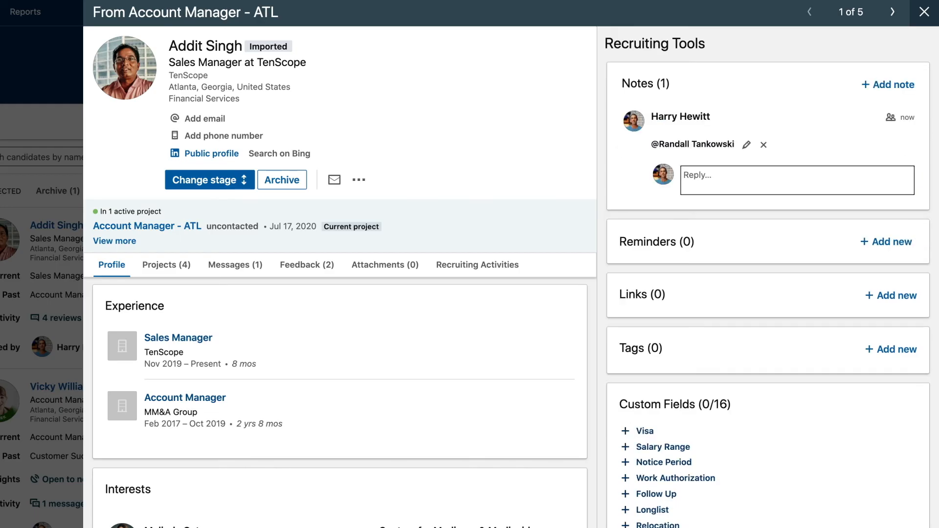